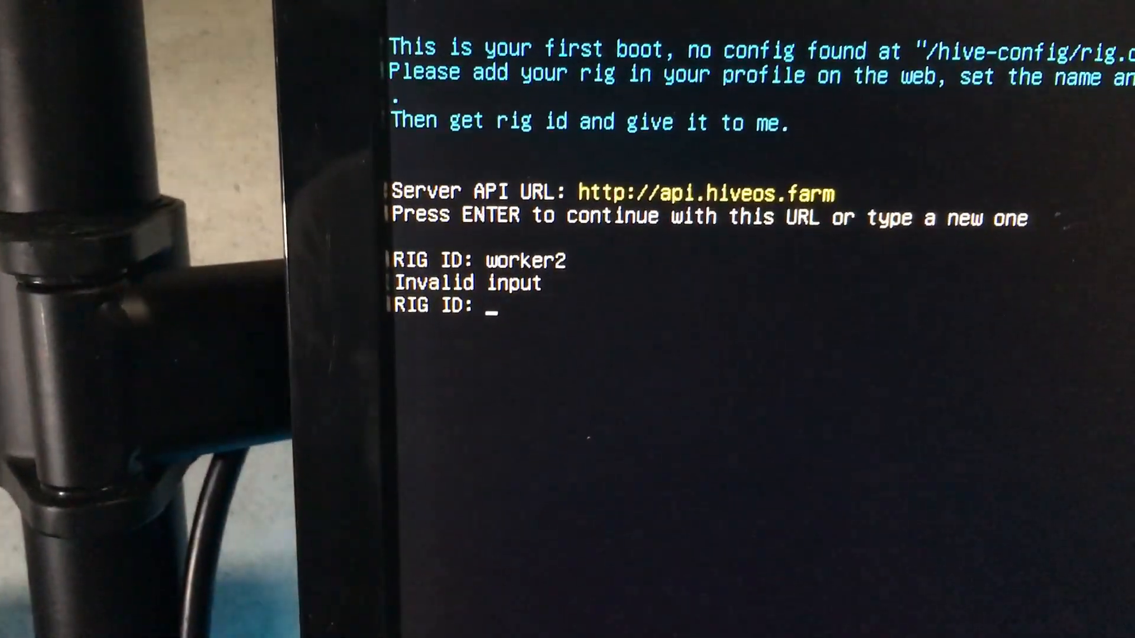
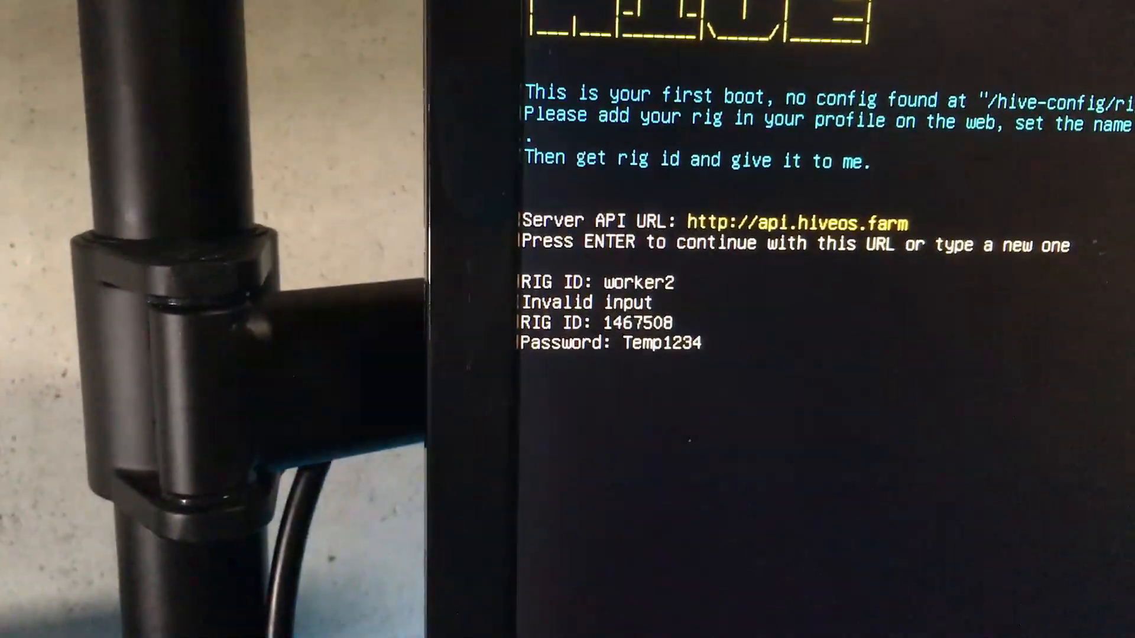
- Enter the numeric rig ID 1467508 at the RIG ID prompt
key("enter")
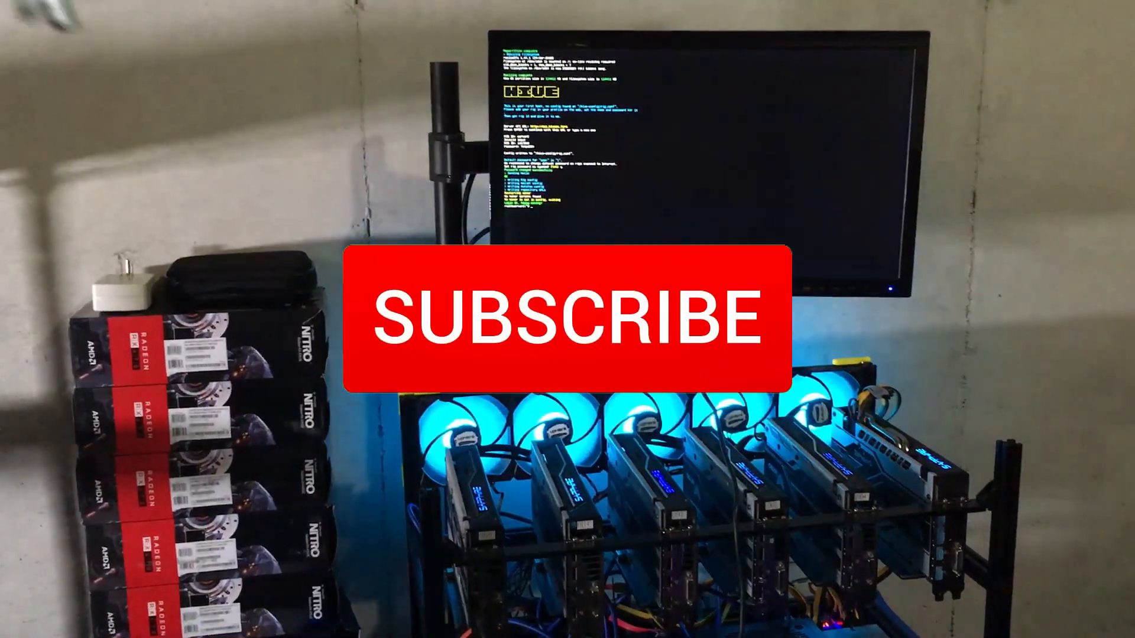
- Wait for the console to save the rig config and print completion output
left_click(561, 316)
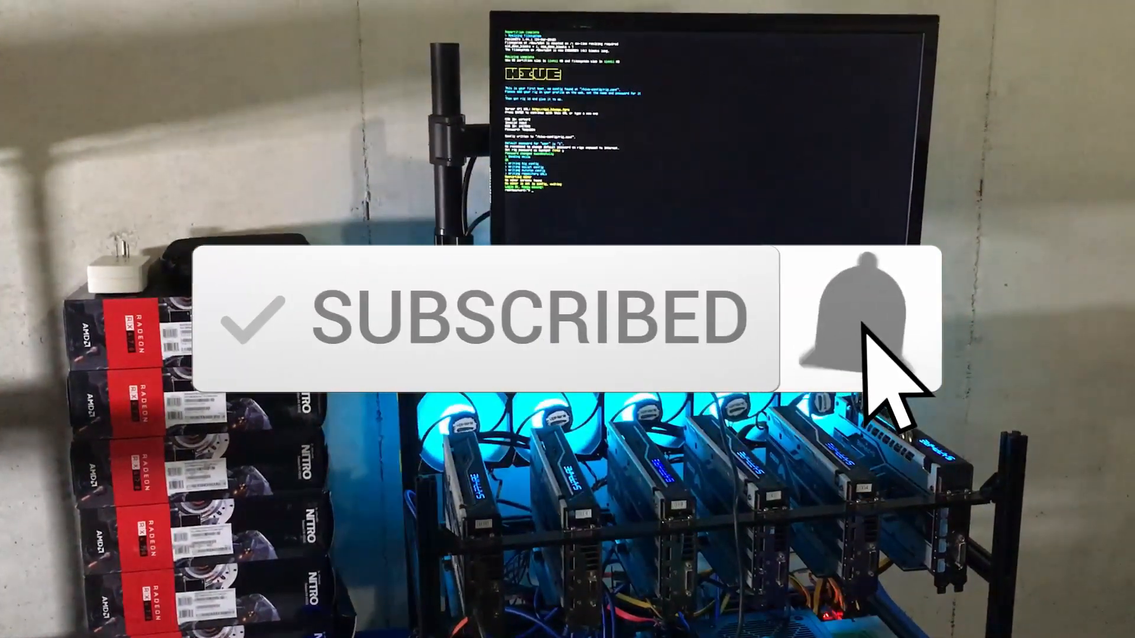
left_click(860, 318)
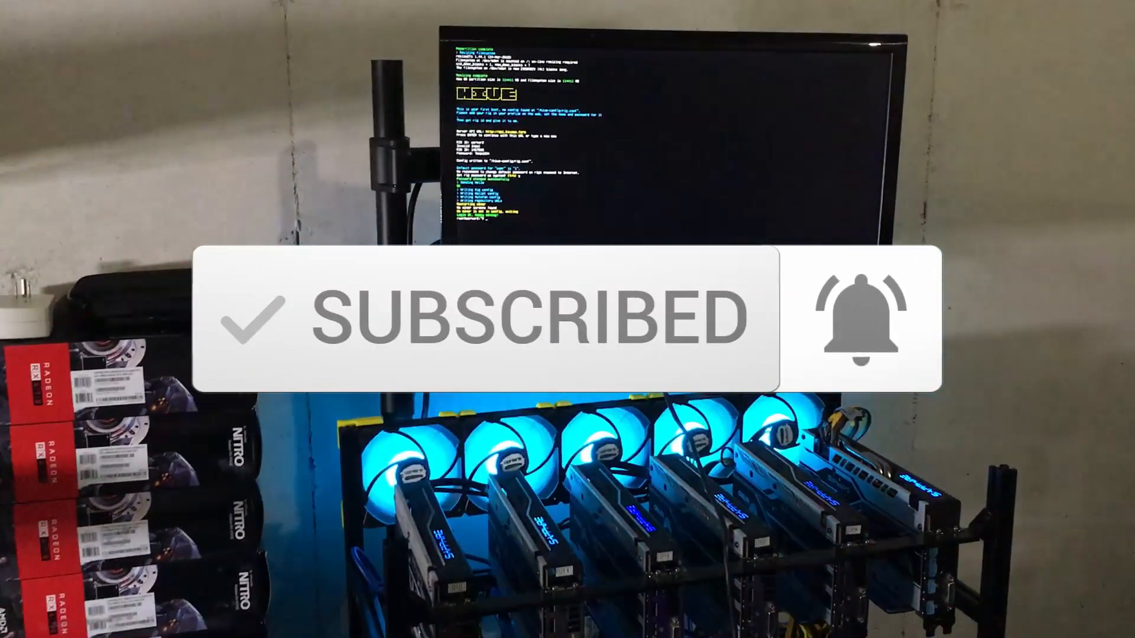